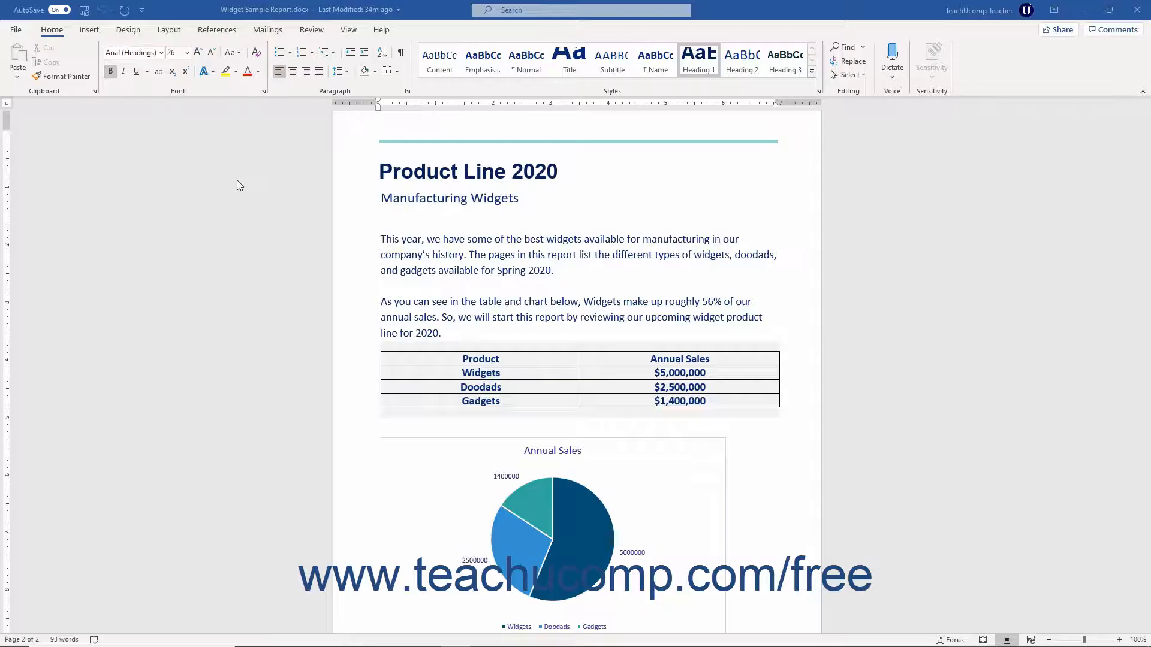
mouse_move(84, 10)
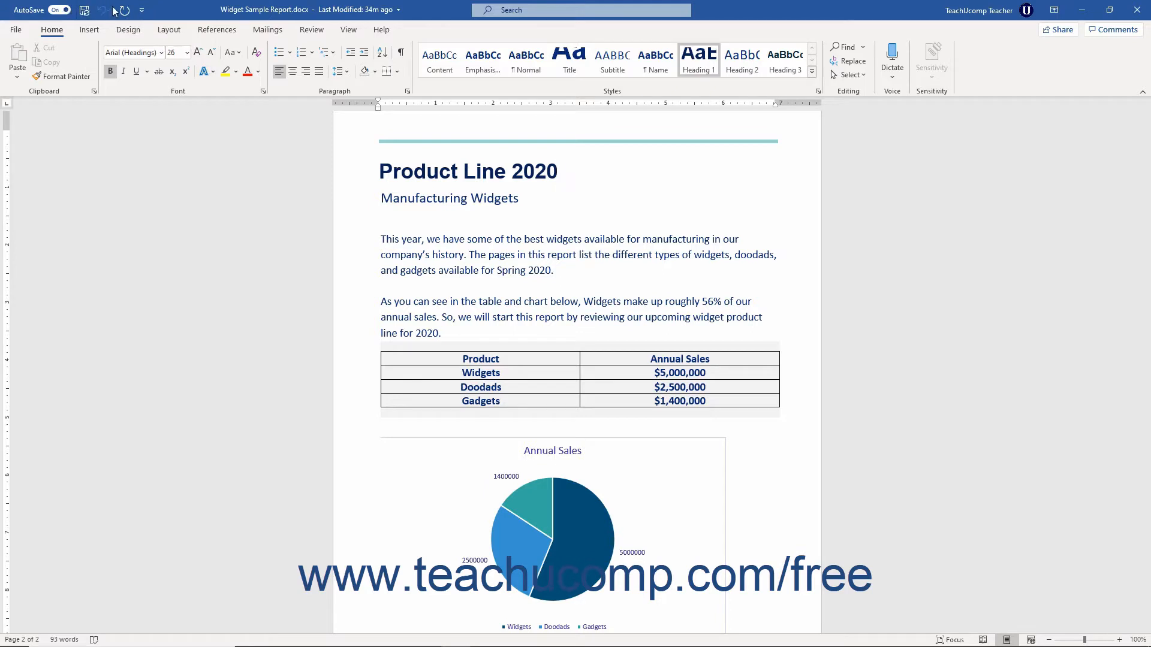
mouse_move(141, 10)
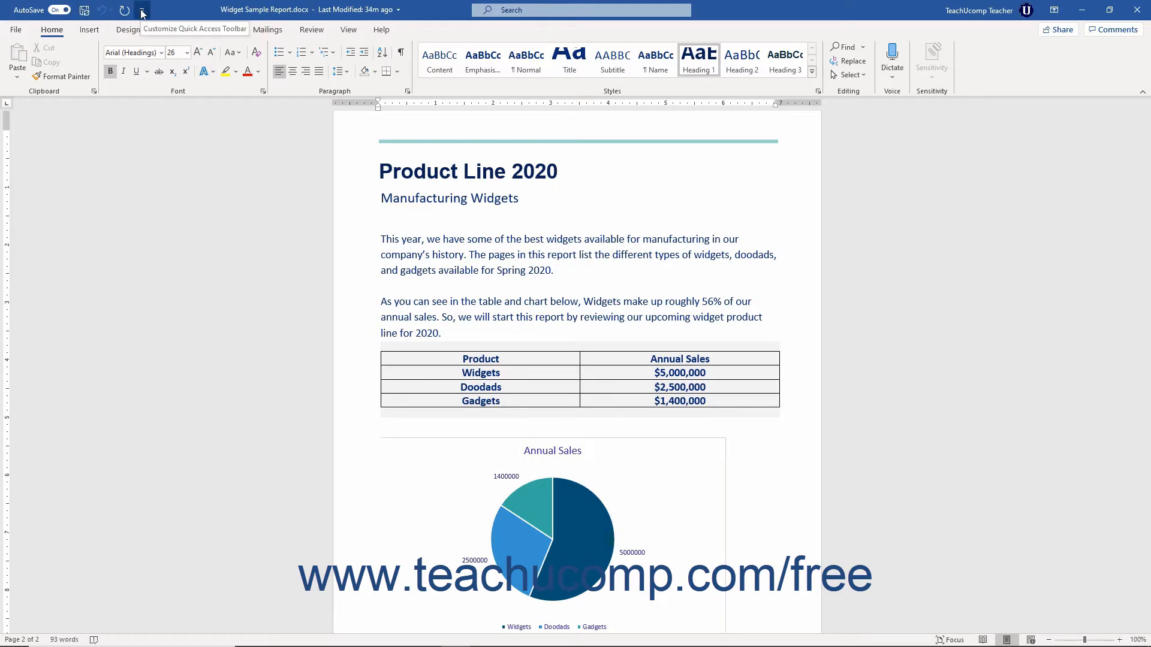
Move the Quick Access Toolbar below the ribbon, then back above it
left_click(557, 171)
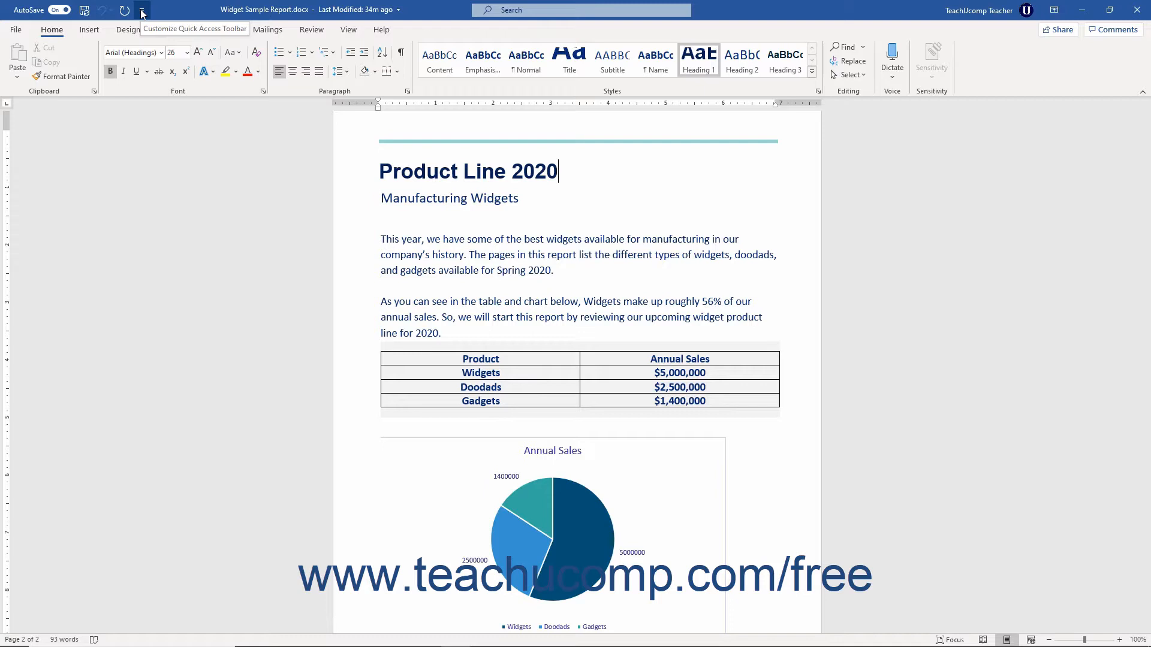
left_click(140, 9)
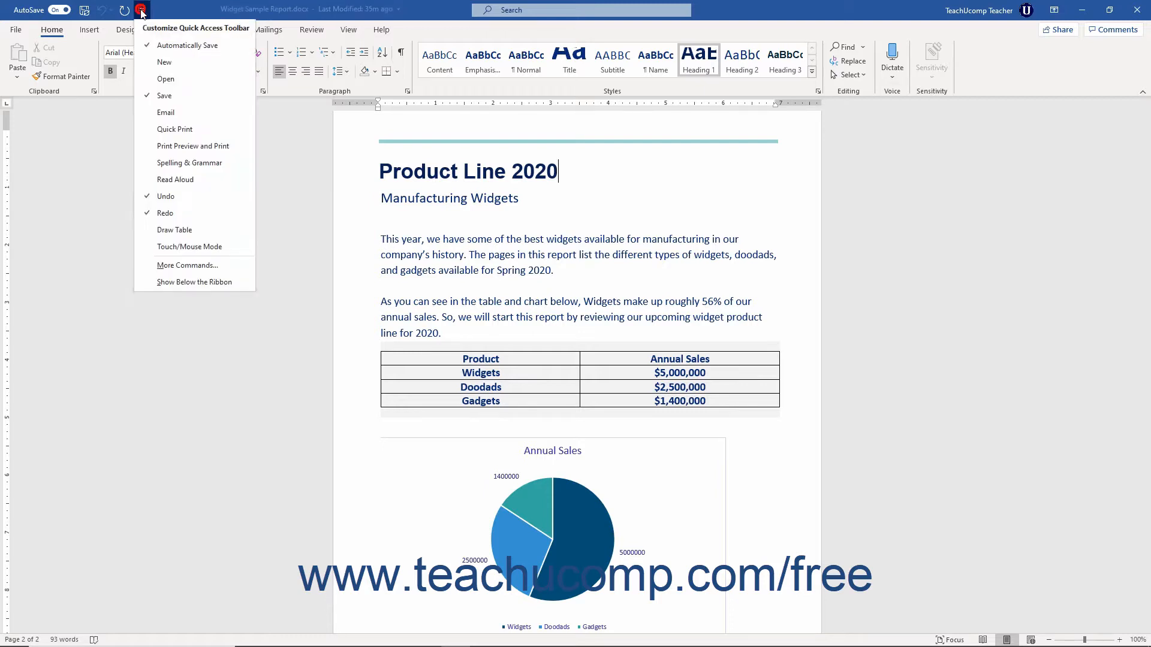
mouse_move(193, 283)
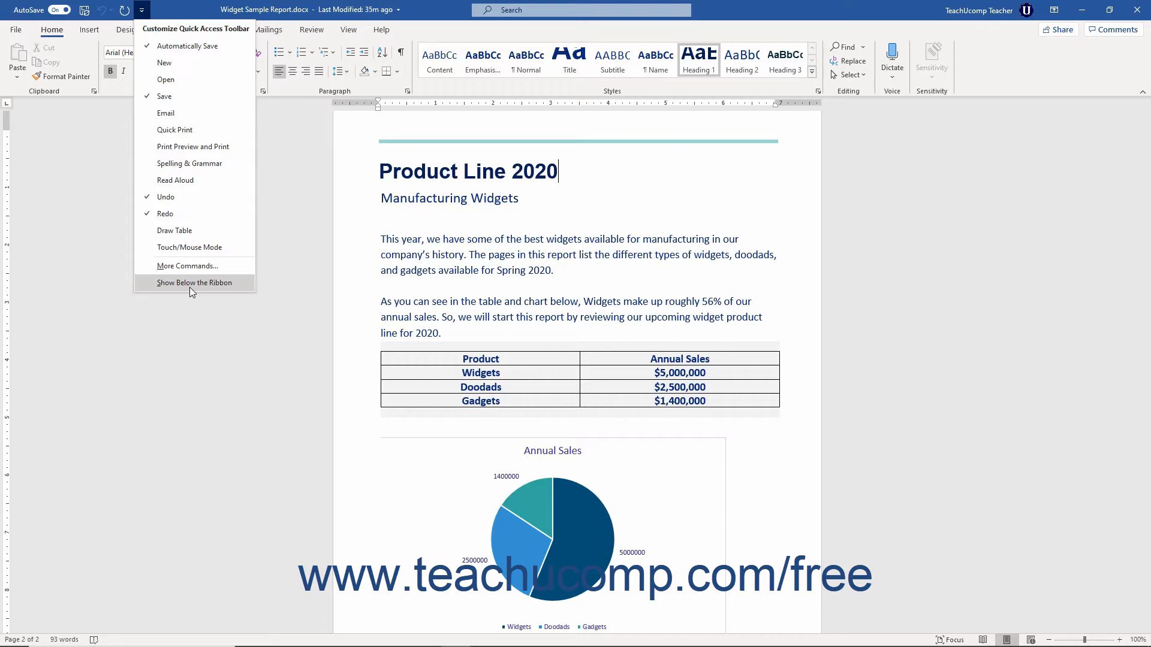
left_click(195, 282)
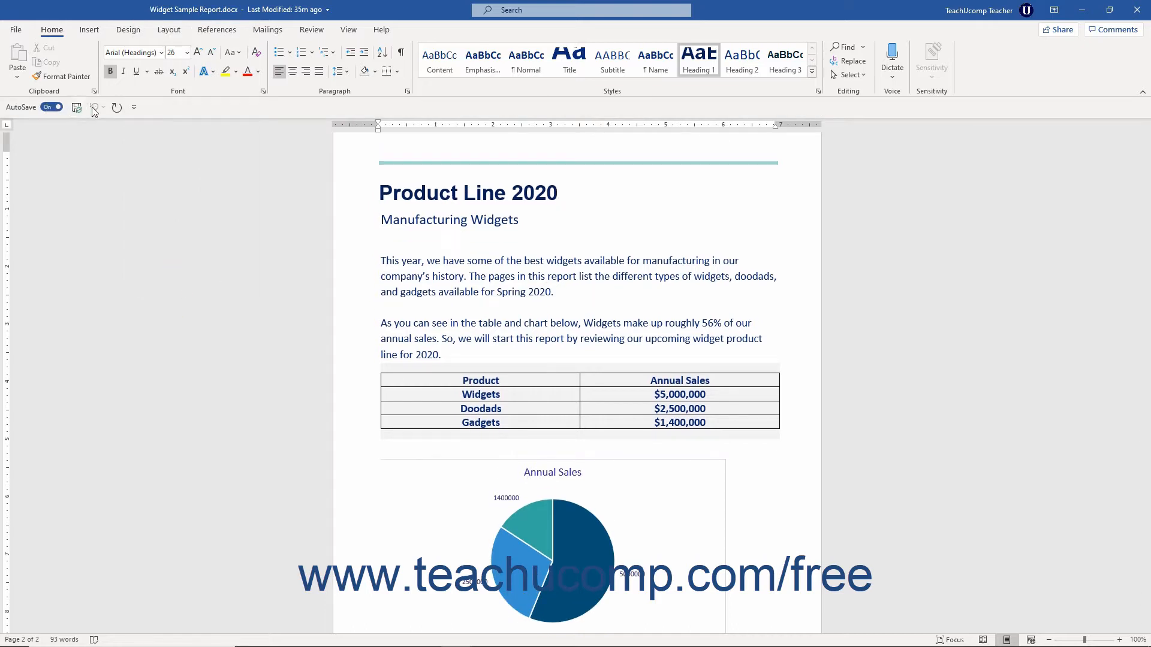
mouse_move(134, 109)
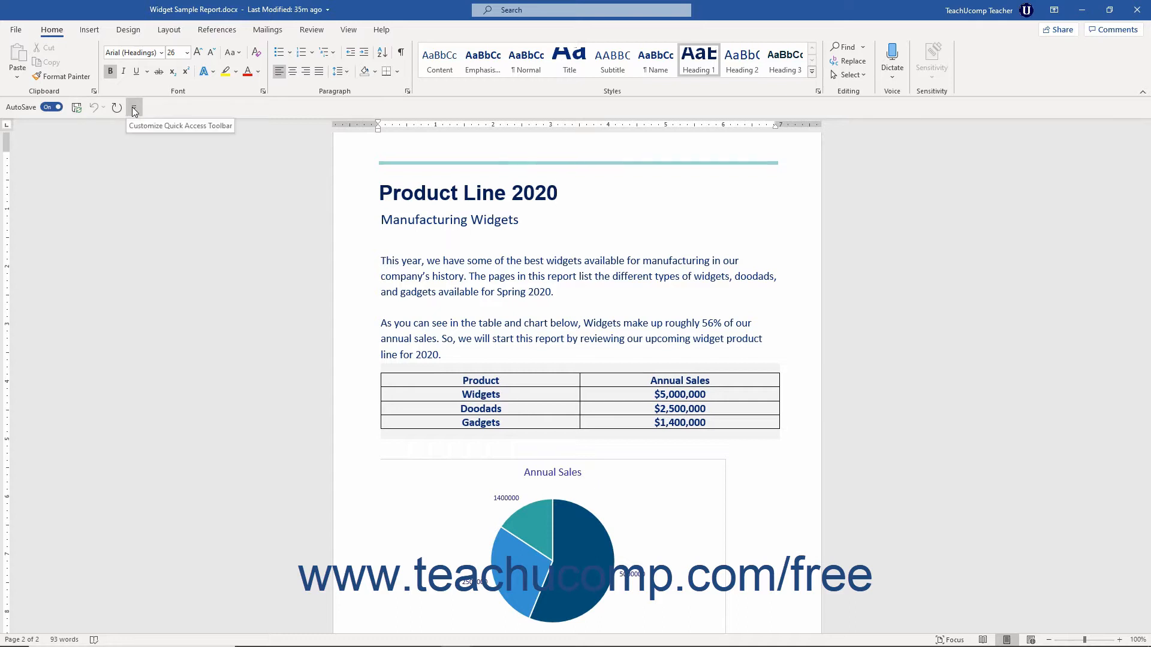
left_click(134, 108)
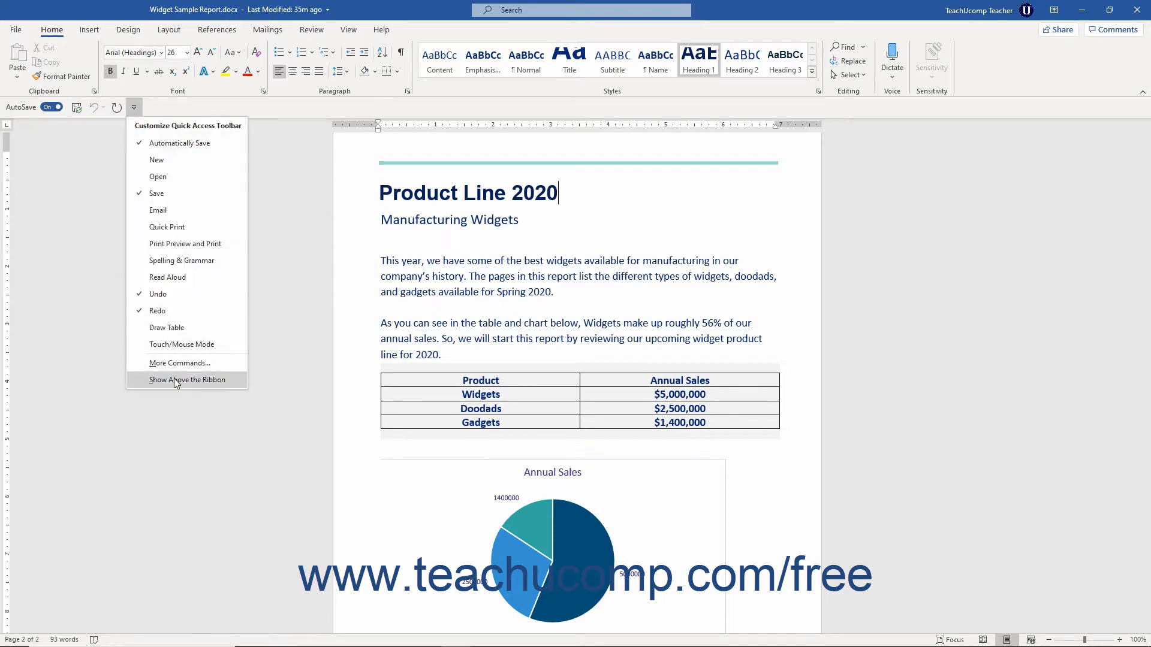
left_click(186, 380)
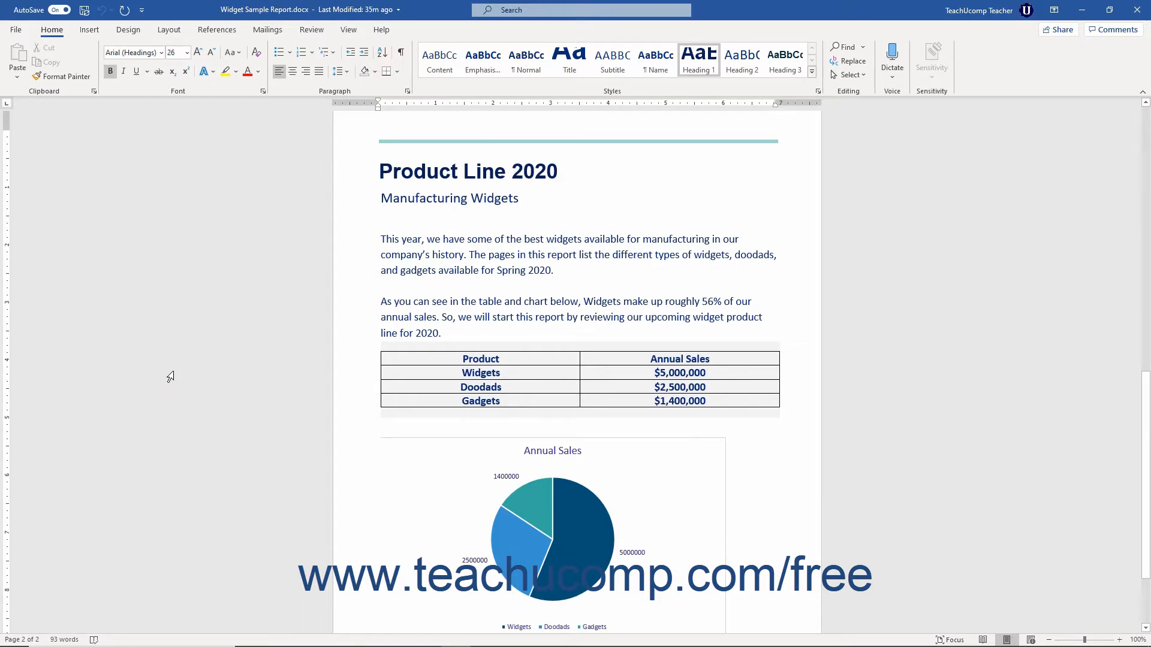
mouse_move(127, 229)
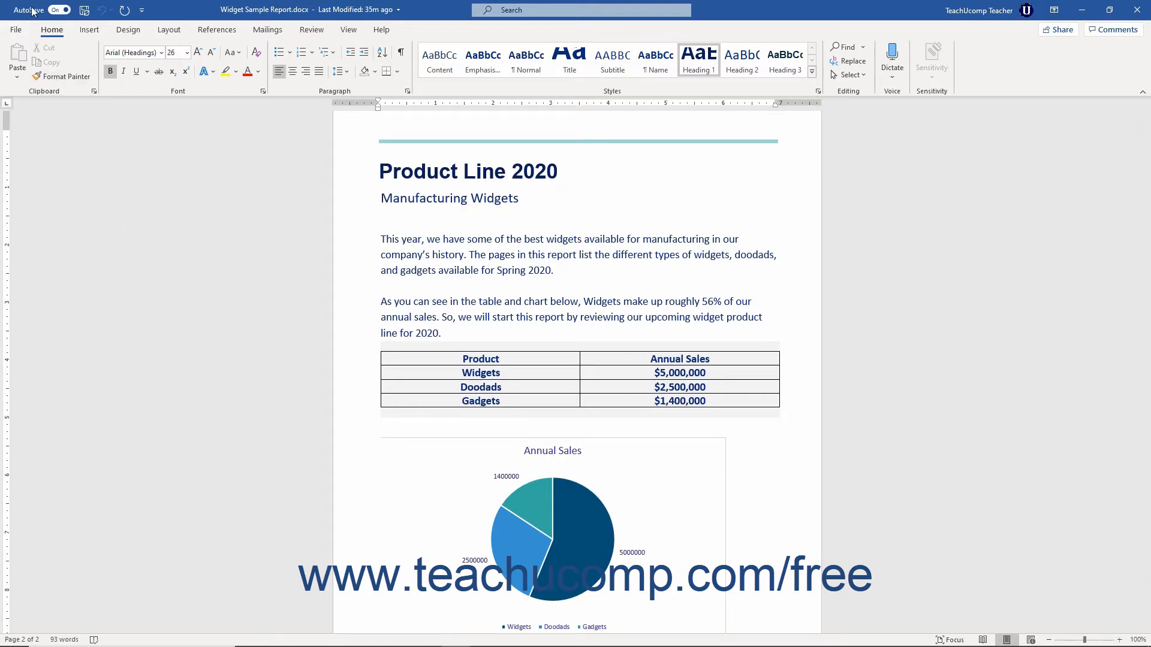
mouse_move(29, 10)
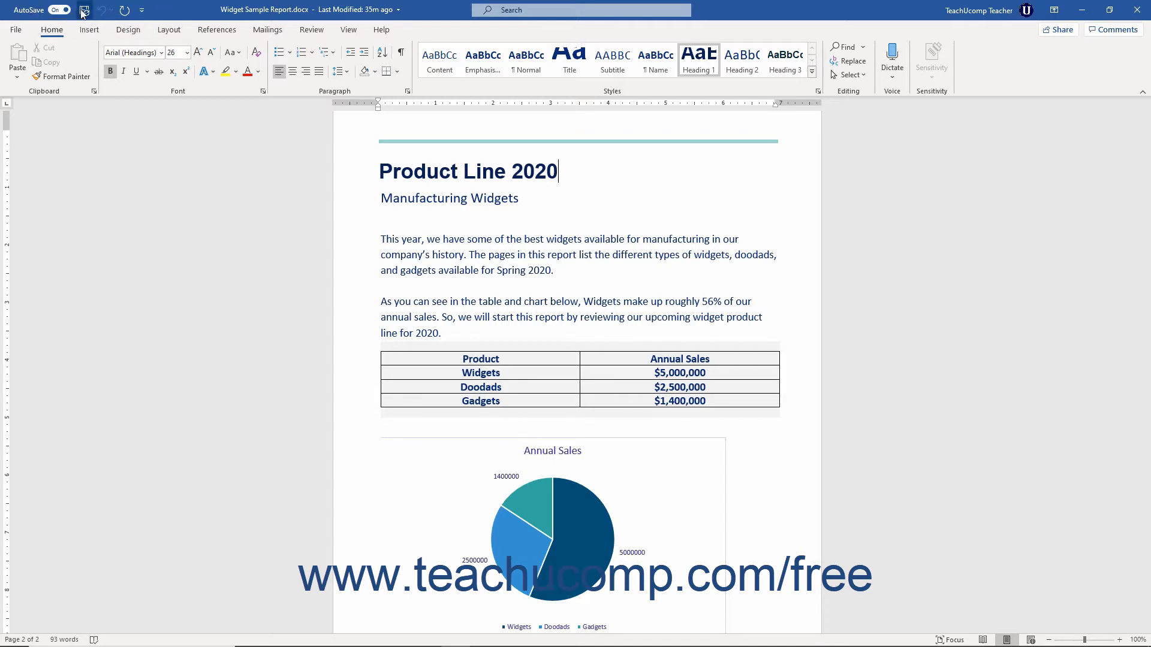
mouse_move(101, 13)
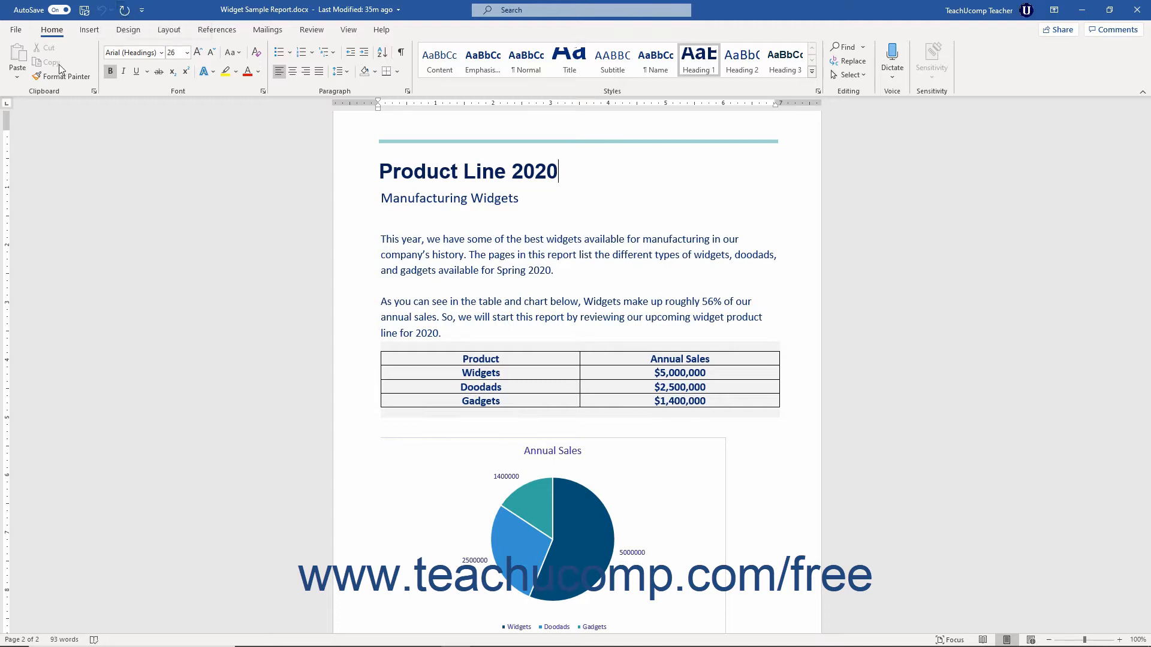
mouse_move(67, 76)
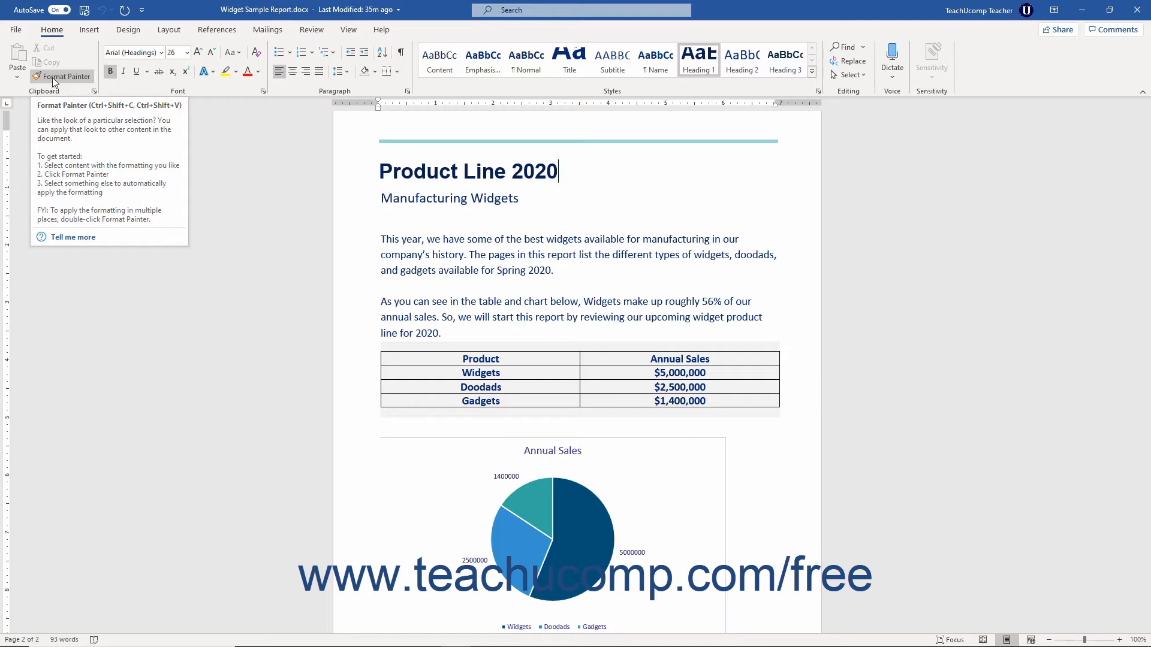
Add Format Painter to the Quick Access Toolbar, try removing it, then open More Commands
right_click(62, 76)
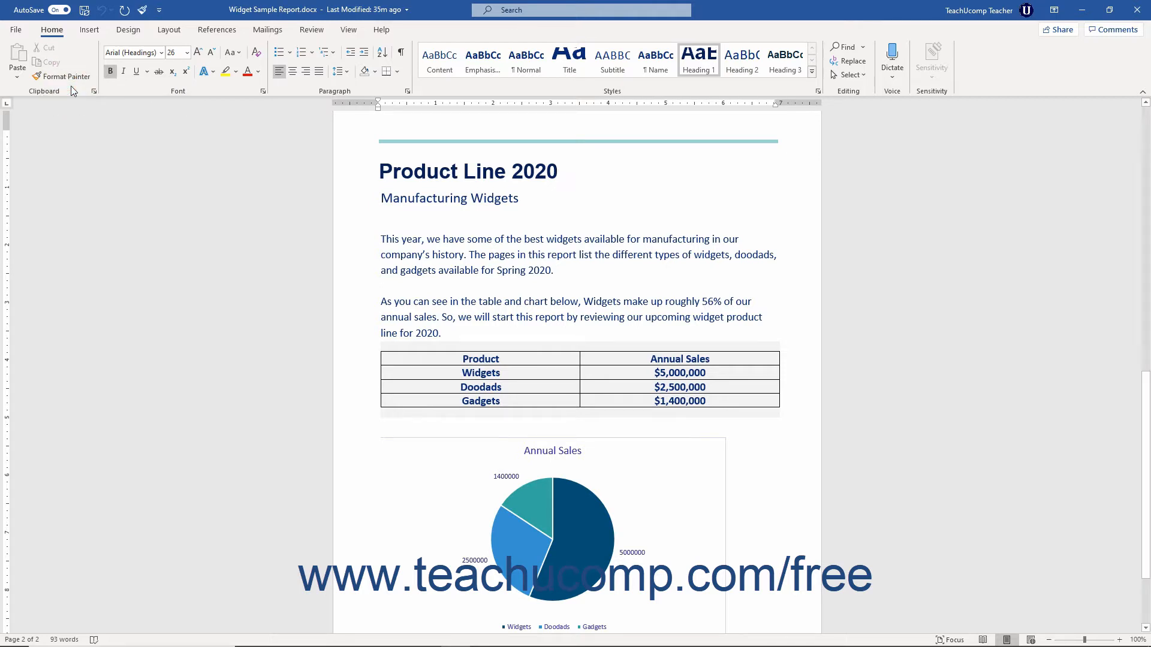
left_click(558, 171)
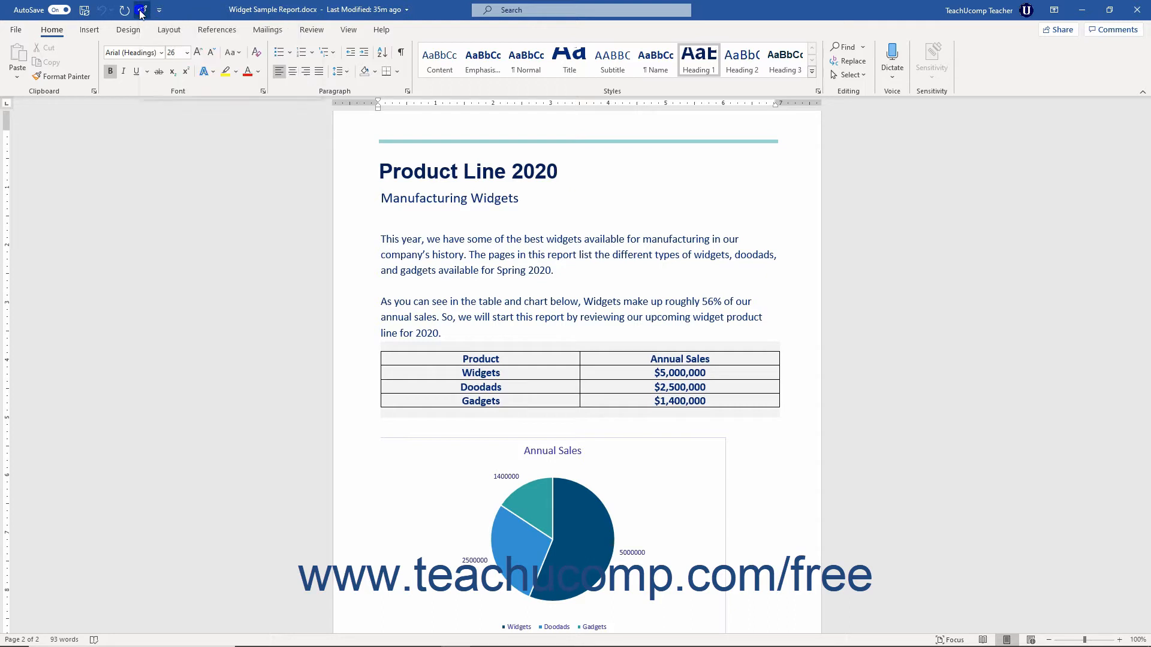
right_click(140, 9)
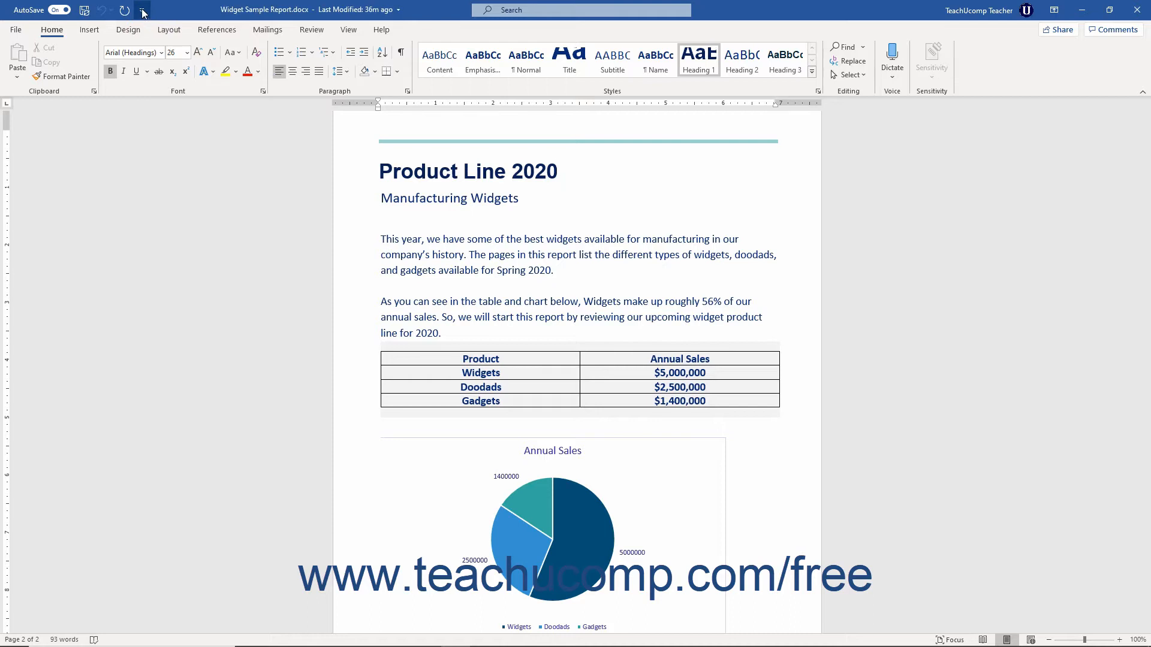
mouse_move(143, 10)
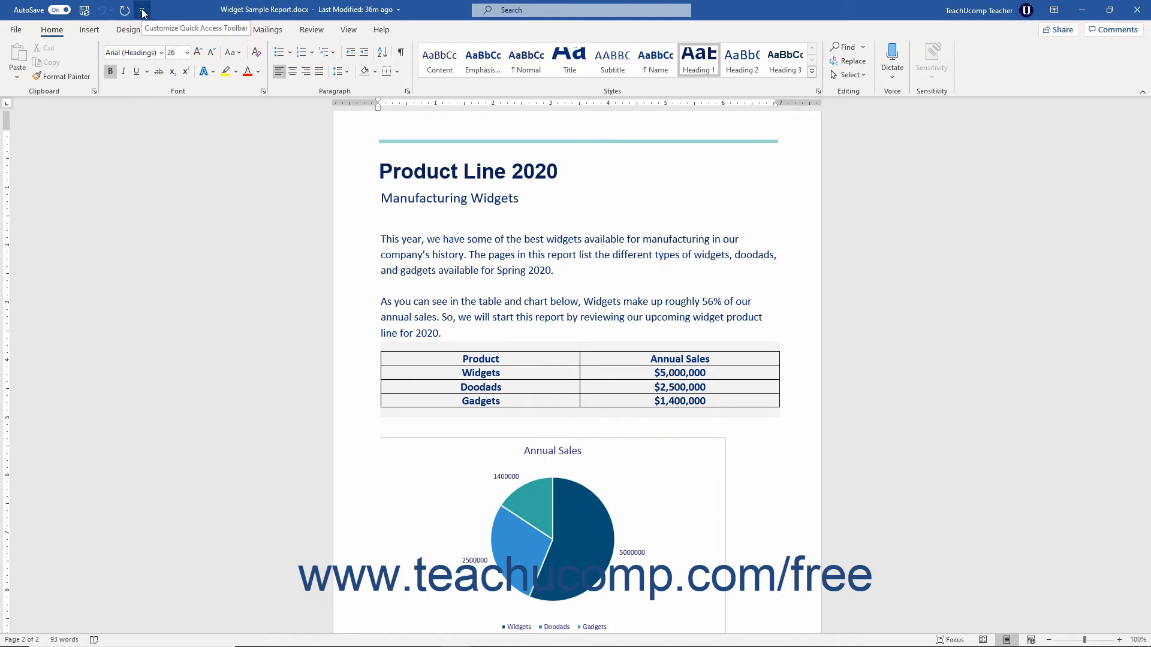
left_click(142, 10)
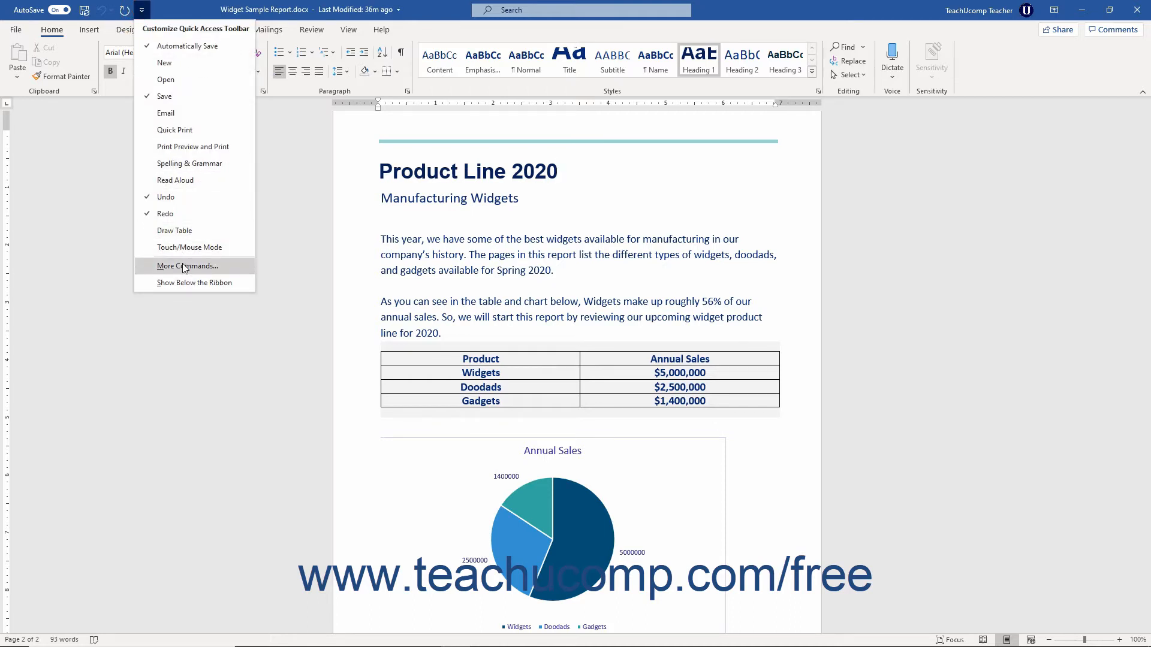
left_click(188, 265)
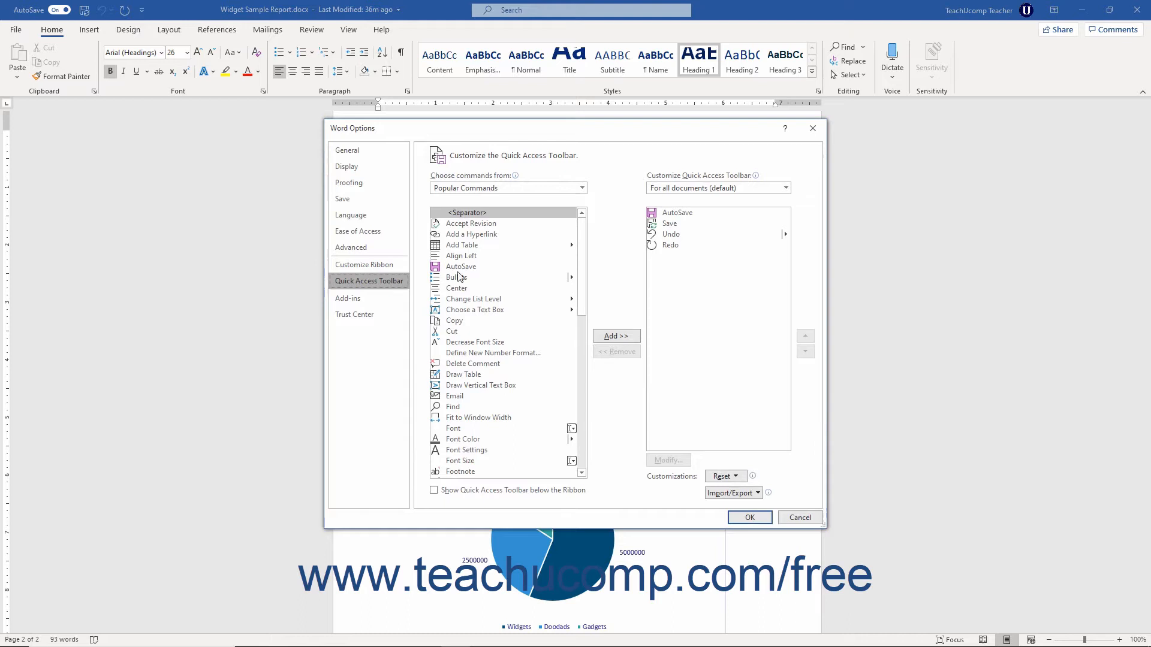
mouse_move(711, 300)
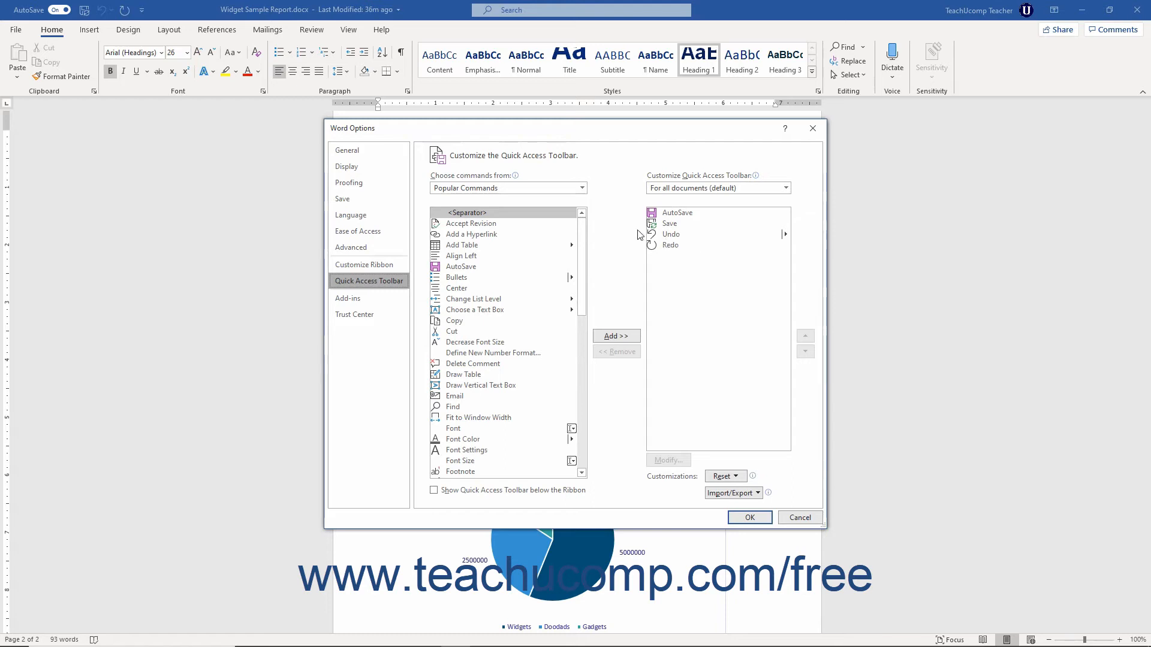
mouse_move(446, 255)
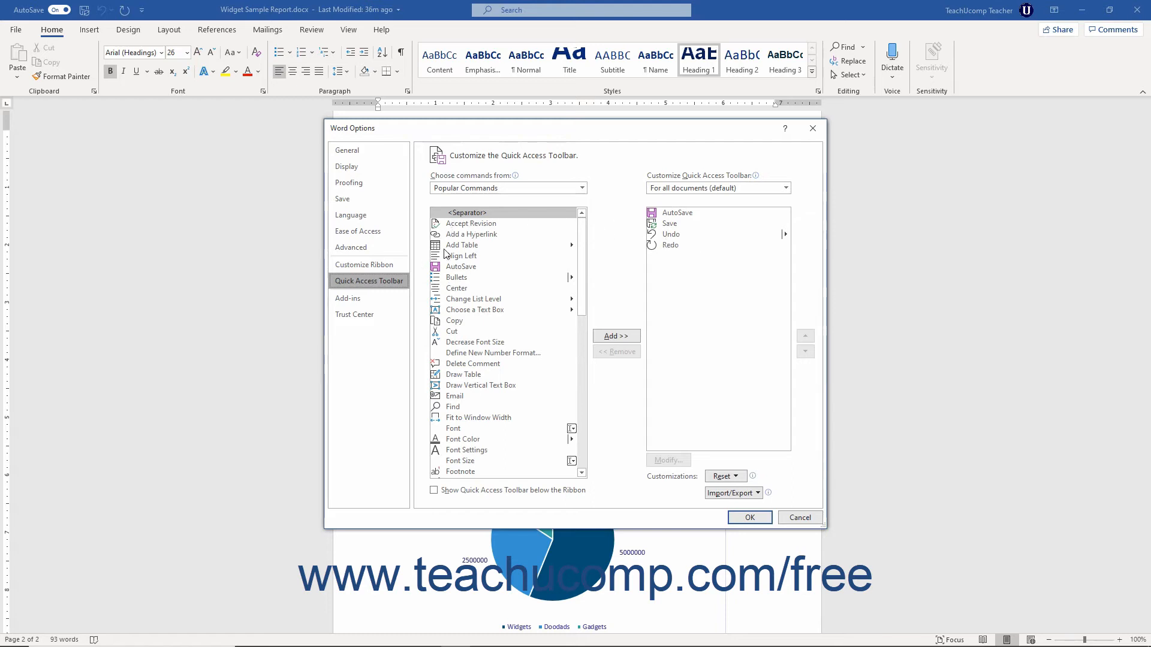
mouse_move(459, 246)
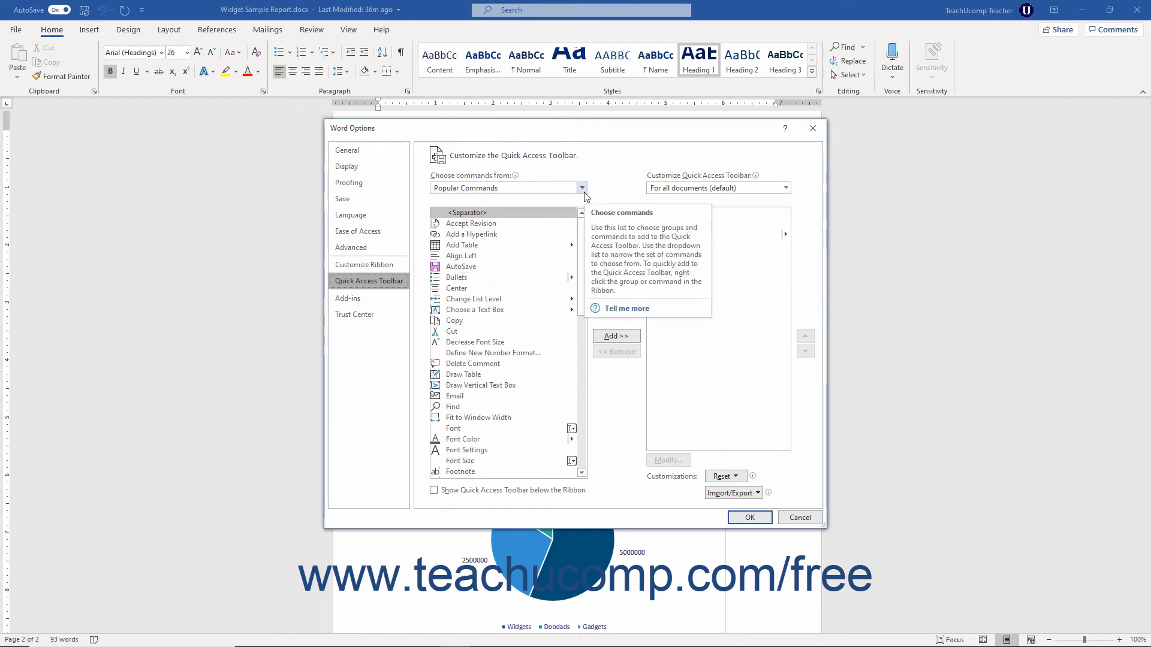
Switch 'Choose commands from' to All Commands and back to Popular Commands, selecting Add a Hyperlink
left_click(582, 188)
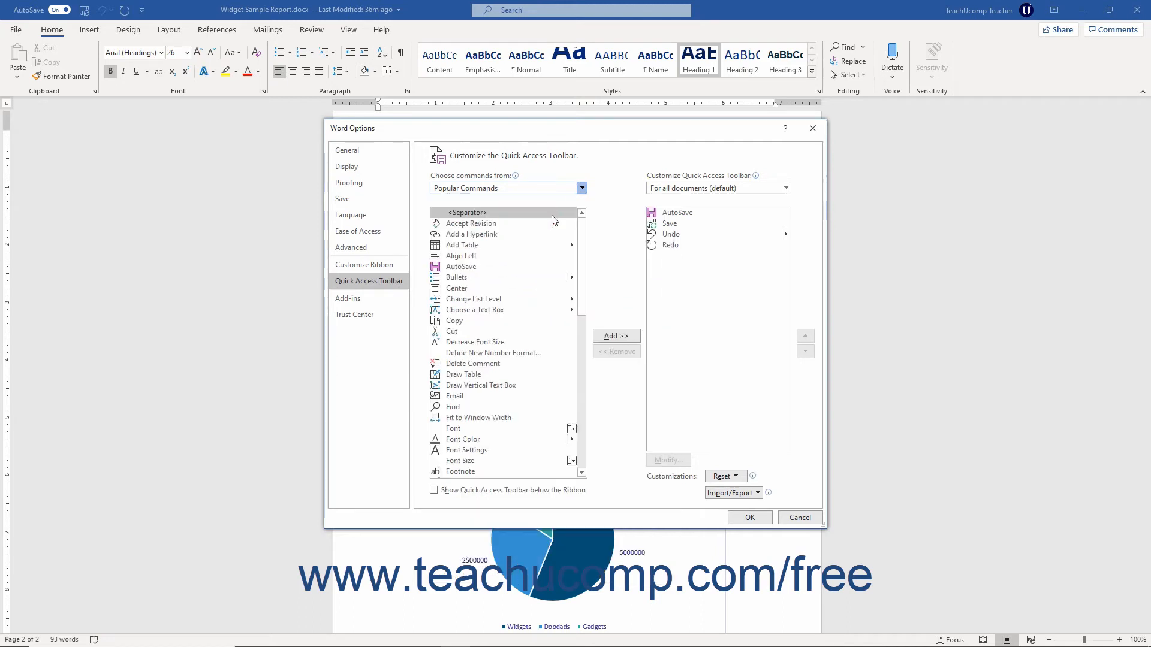
left_click(581, 188)
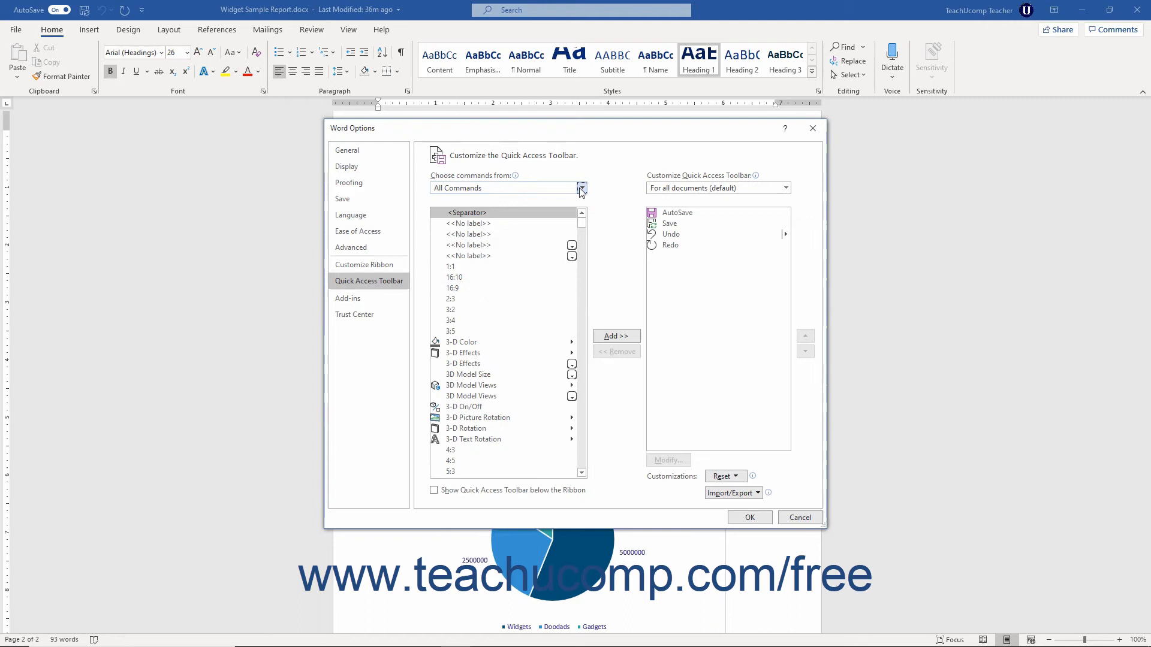
left_click(581, 188)
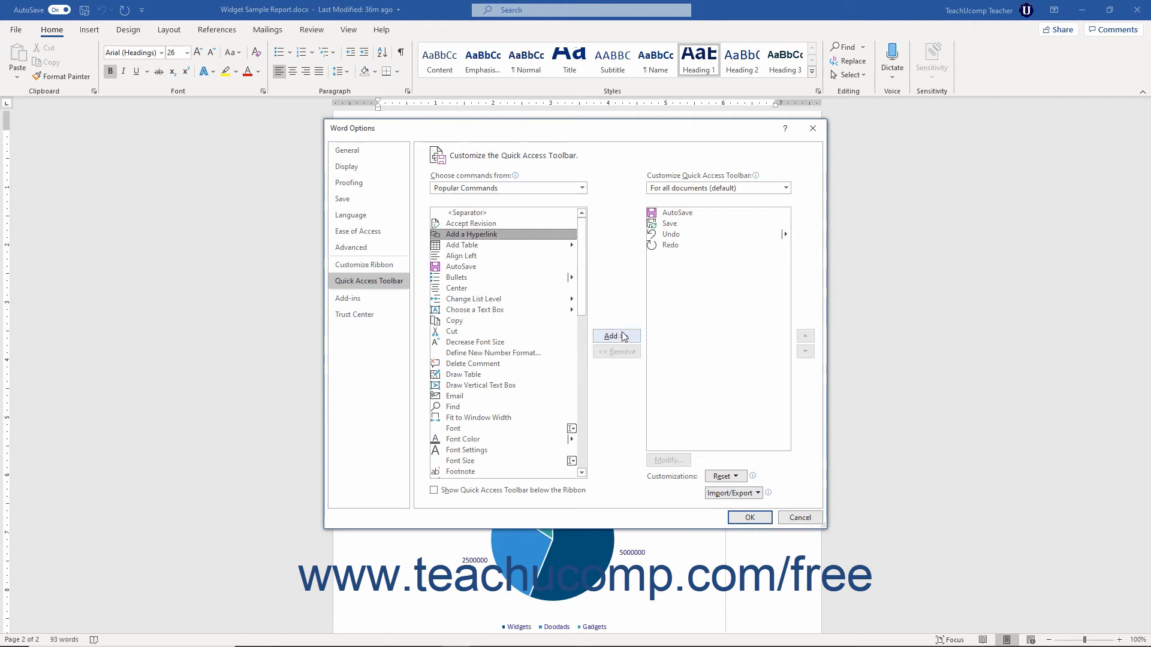
Add Add a Hyperlink and Align Left to the toolbar list, then remove Align Left
left_click(616, 336)
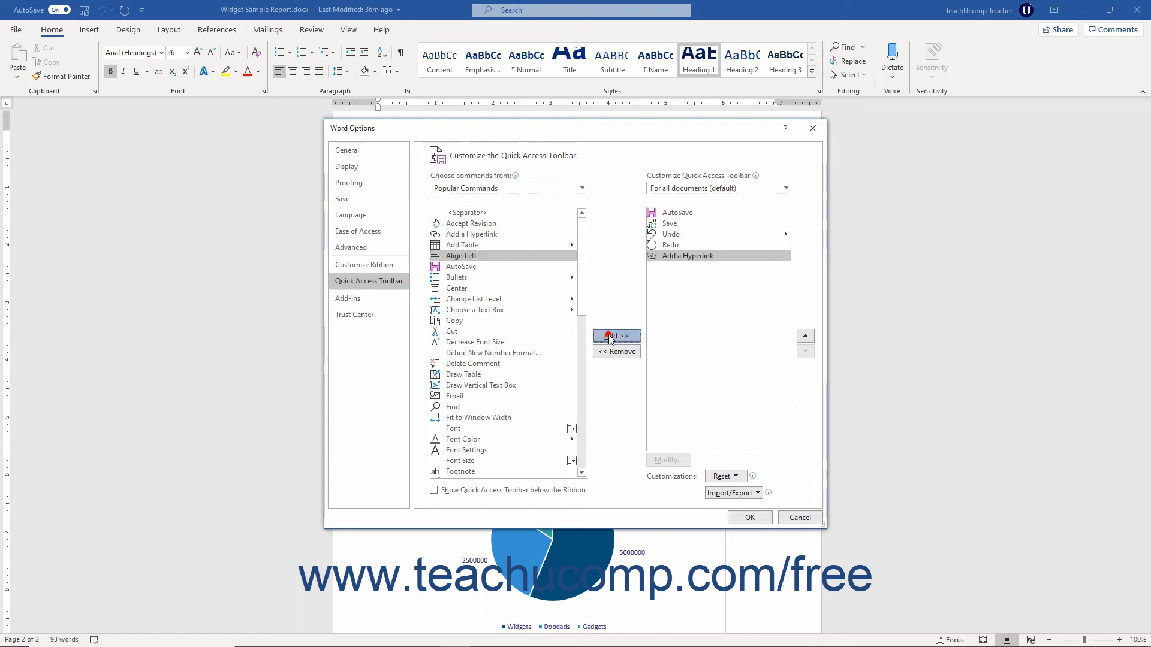
left_click(617, 336)
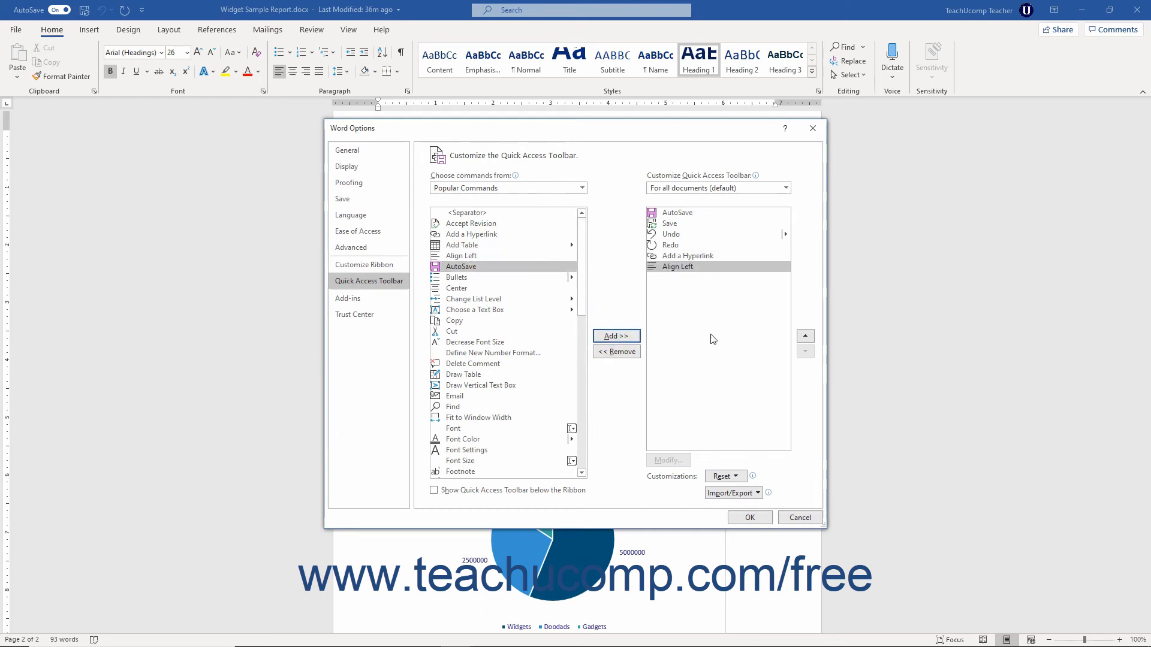
mouse_move(725, 321)
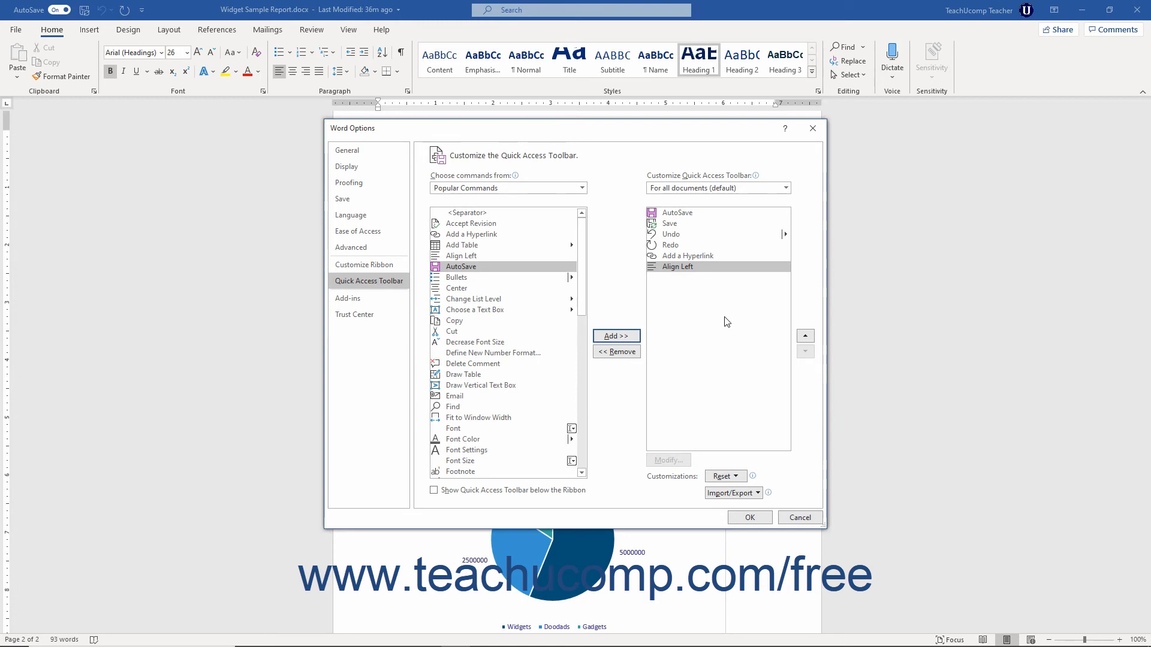
mouse_move(676, 266)
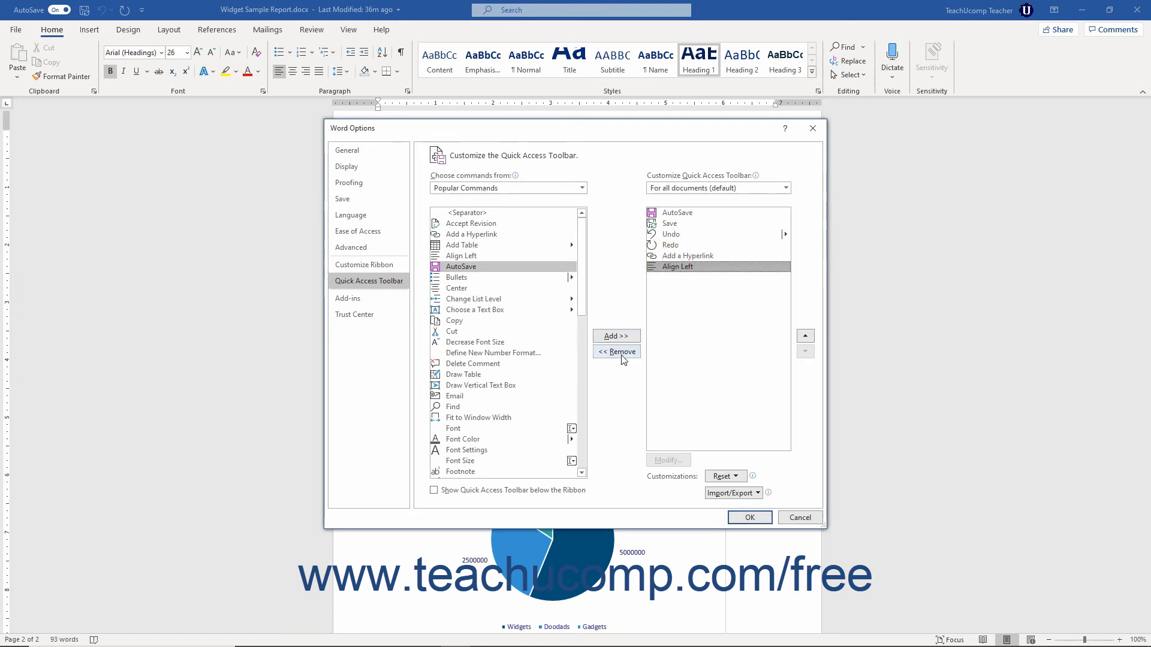
left_click(616, 352)
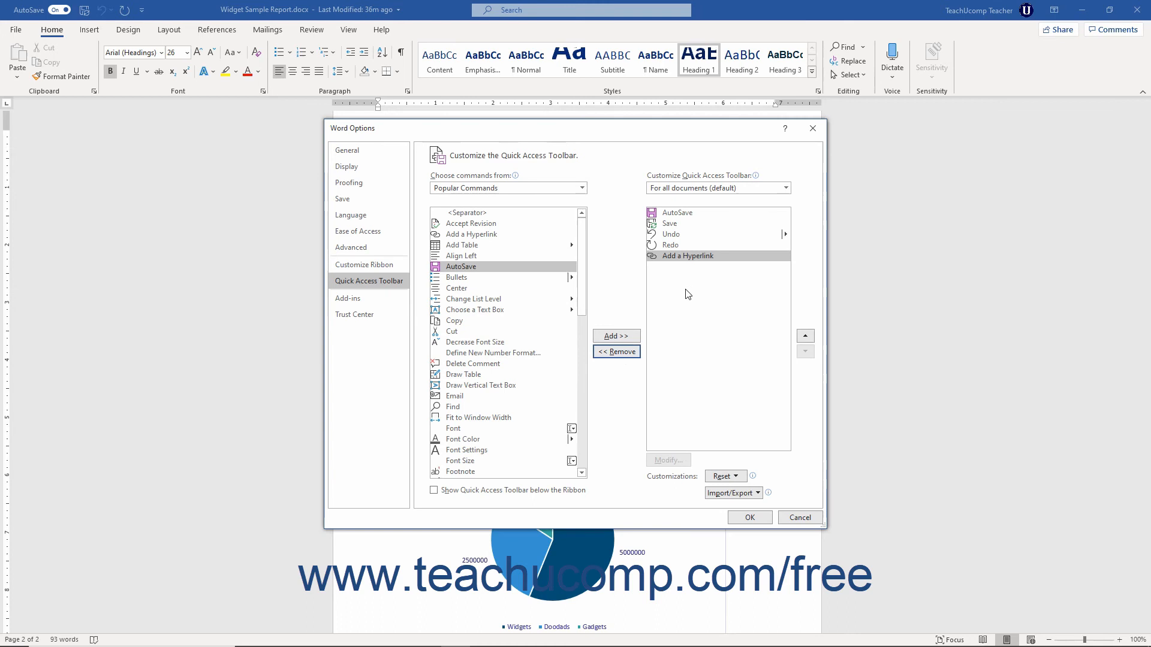
mouse_move(698, 287)
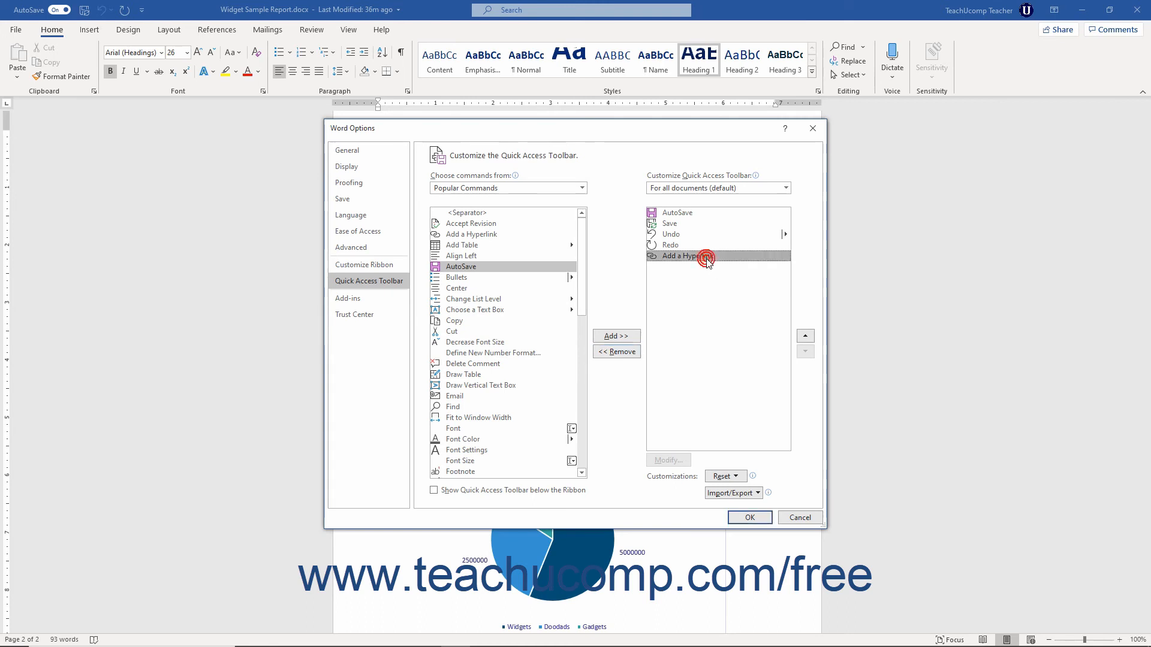
Move Add a Hyperlink up and back down so it sits after Redo, then confirm with OK
left_click(805, 335)
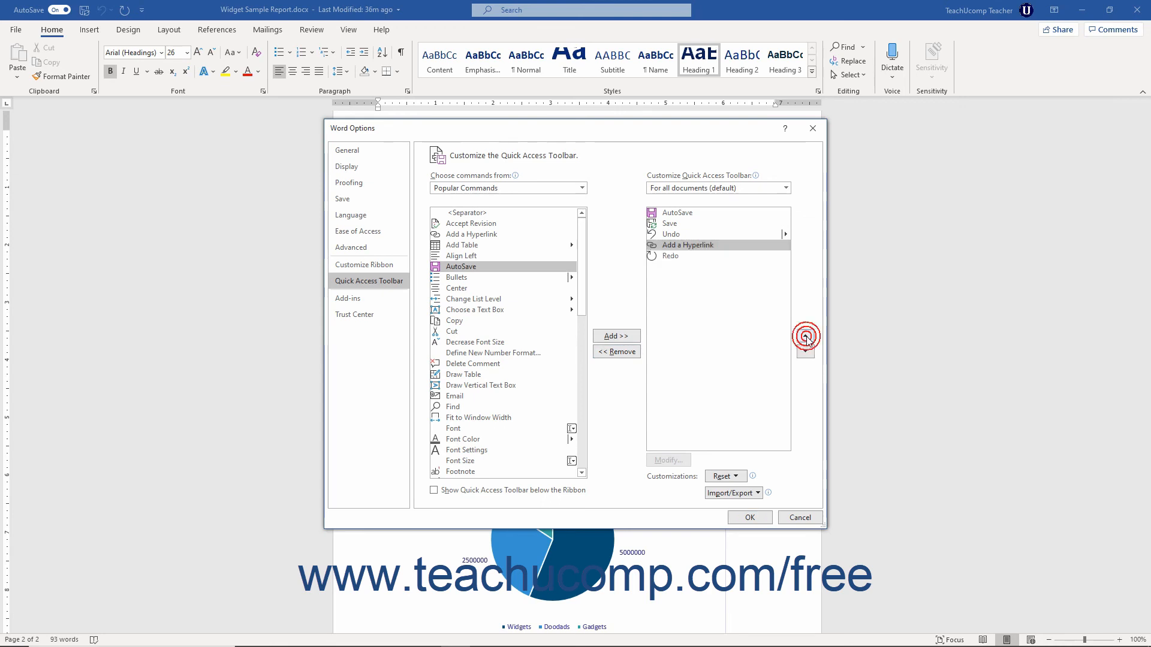
mouse_move(805, 353)
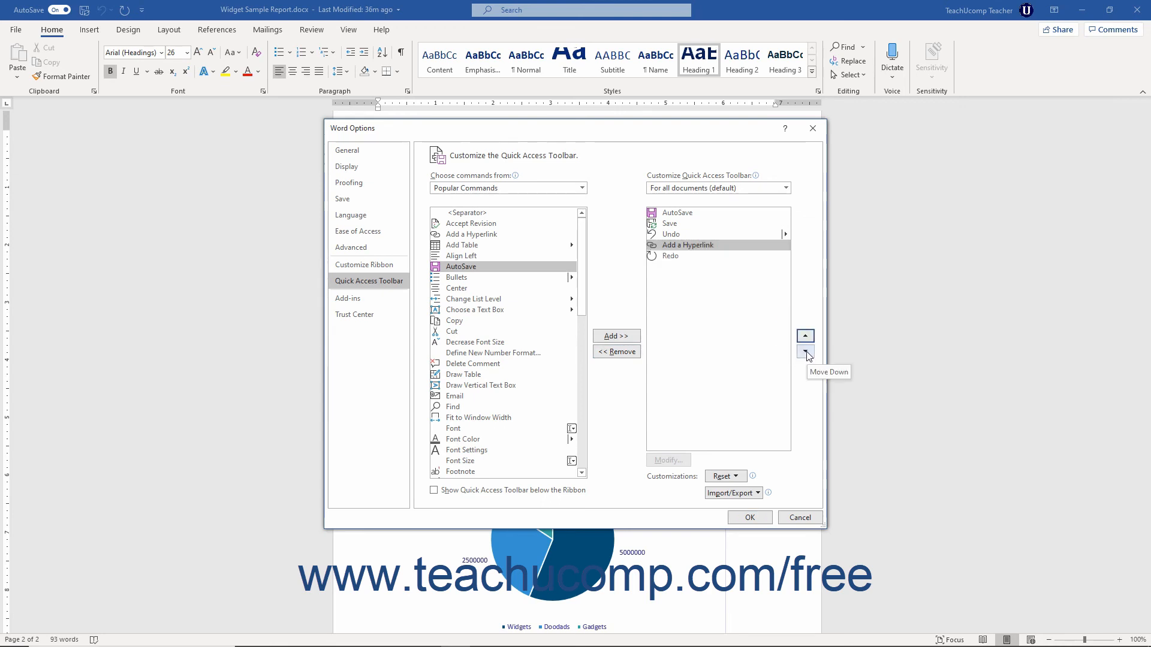
left_click(805, 352)
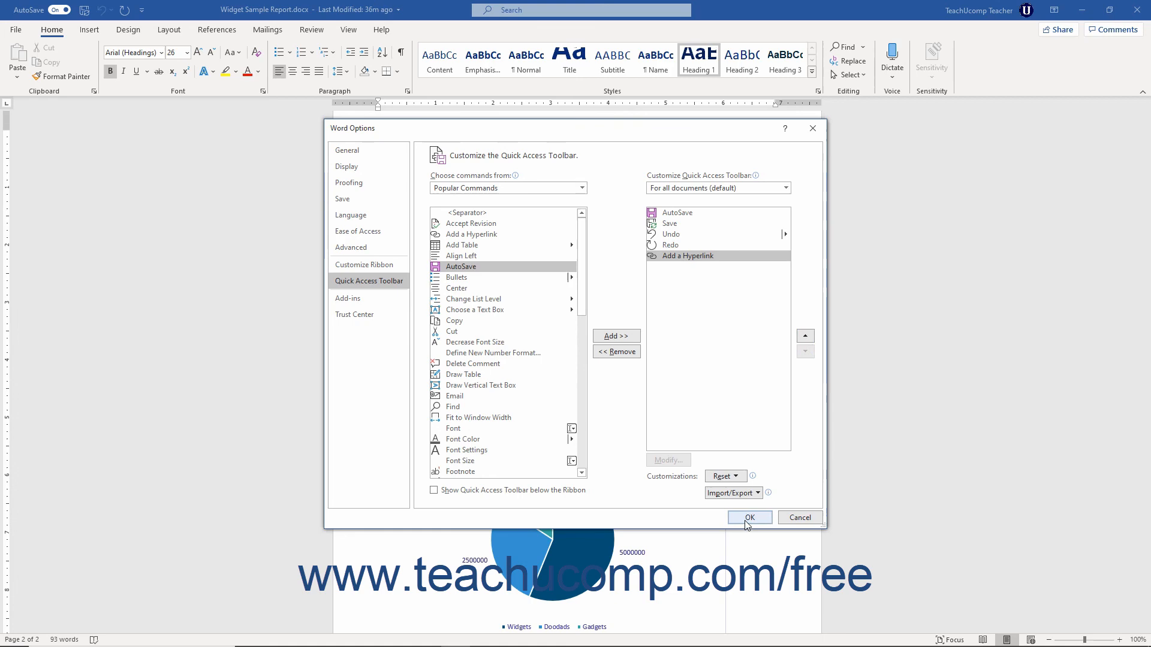
left_click(749, 518)
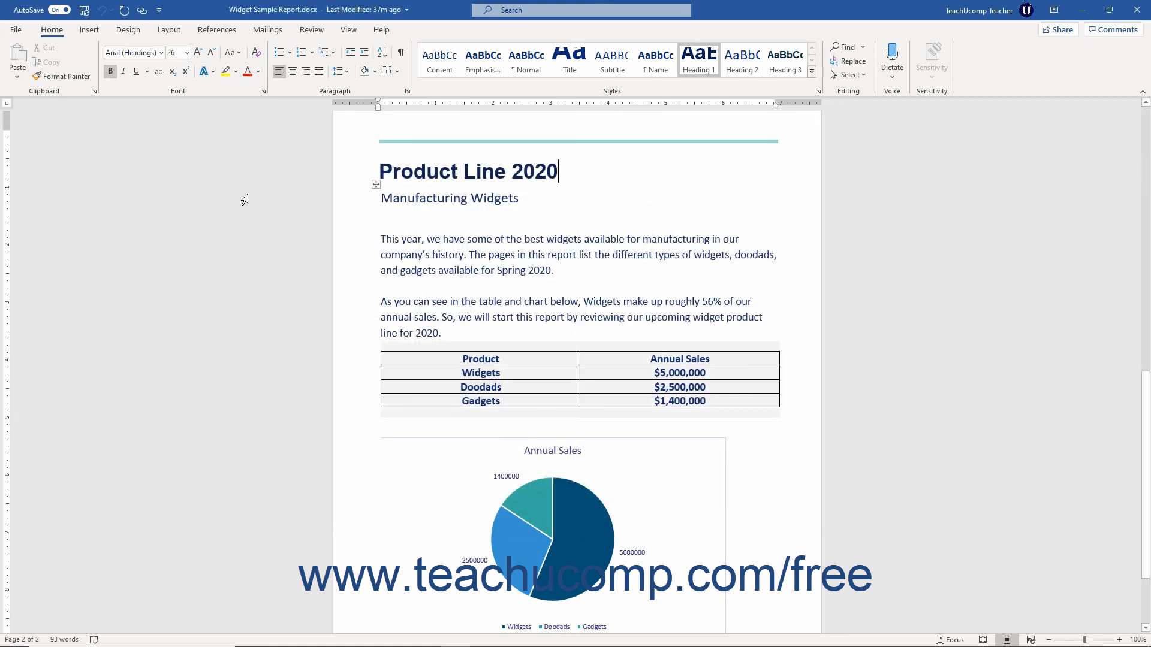